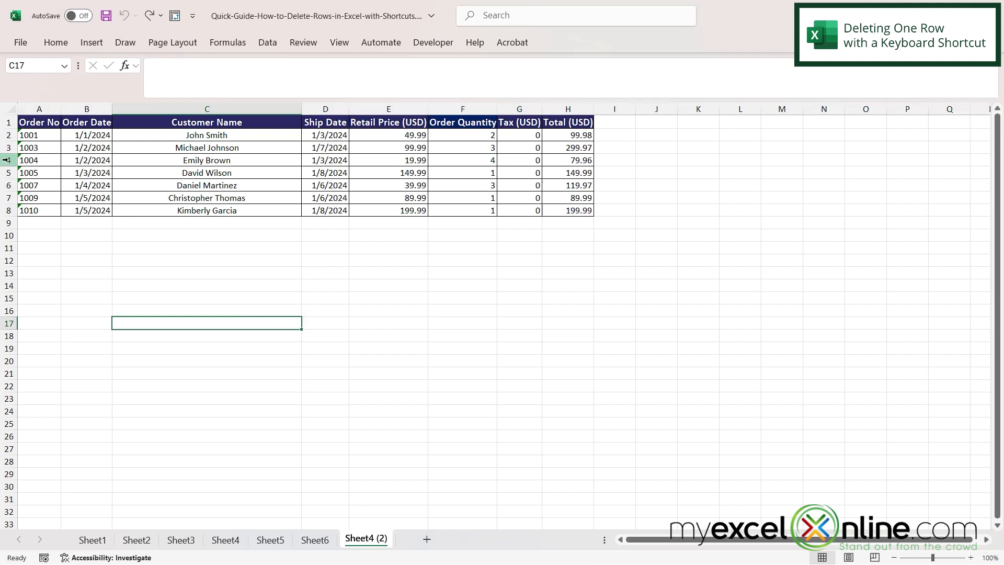
Step: Delete the contiguous rows for orders 1003 to 1007, leaving orders 1001, 1009 and 1010
left_click(8, 160)
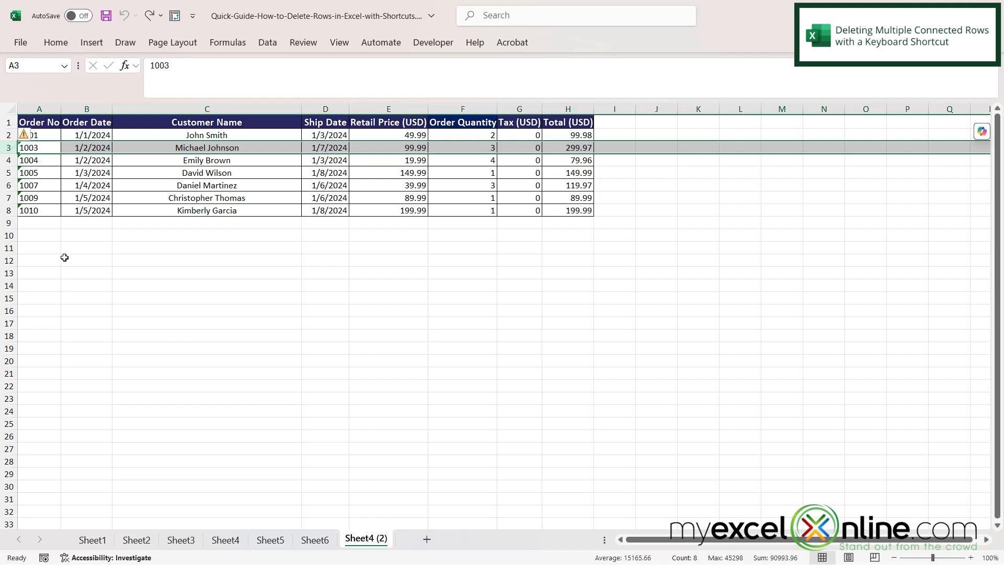
key("shift")
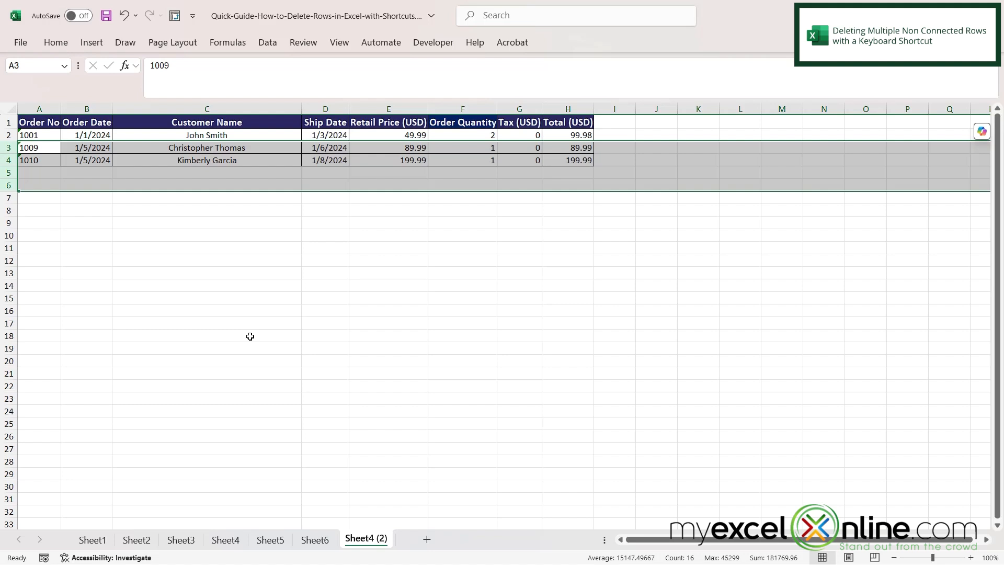
key("ctrl+z")
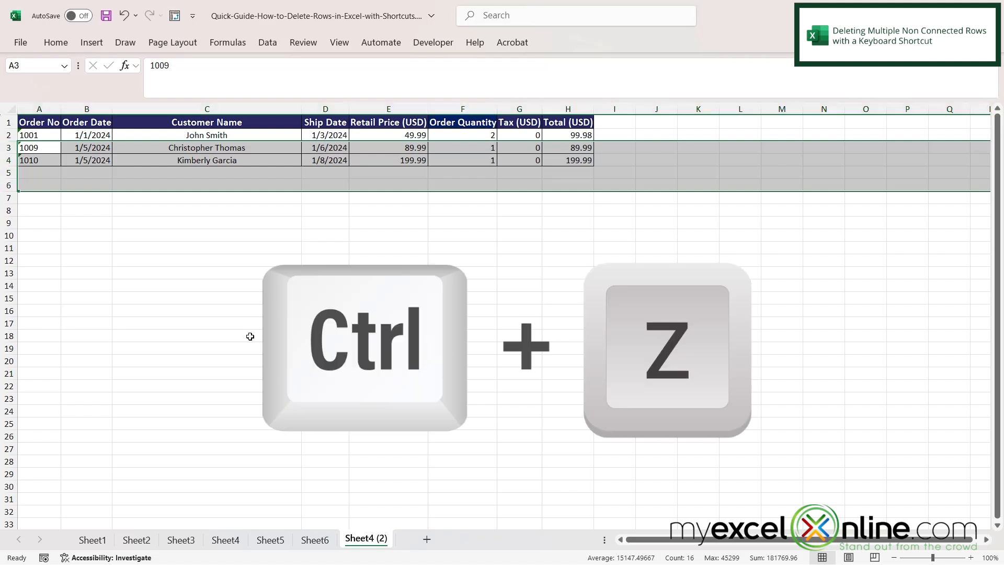
Step: Restore the four deleted orders, then select order 1003's row plus a non-adjacent row
key("ctrl+z")
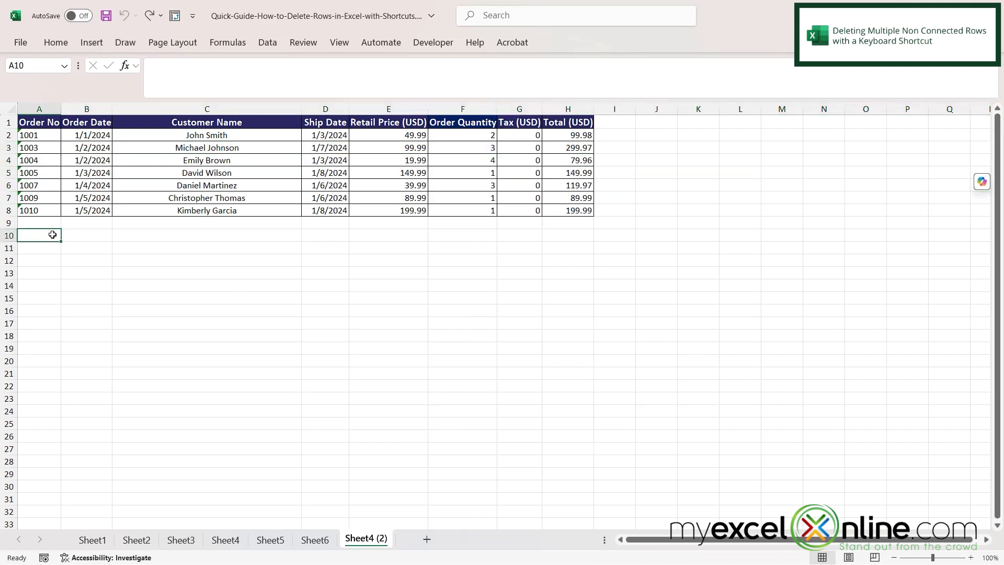
left_click(8, 148)
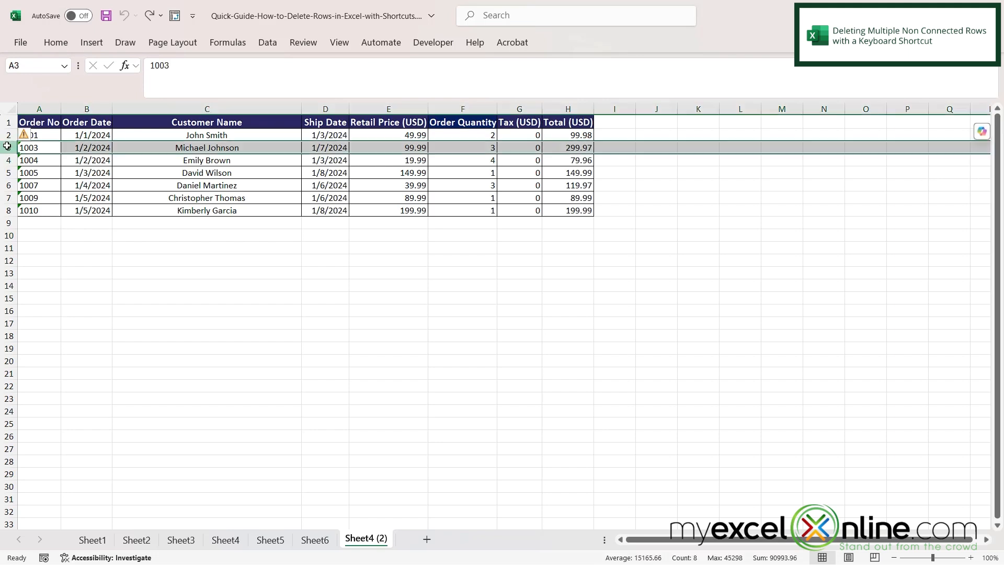
key("ctrl")
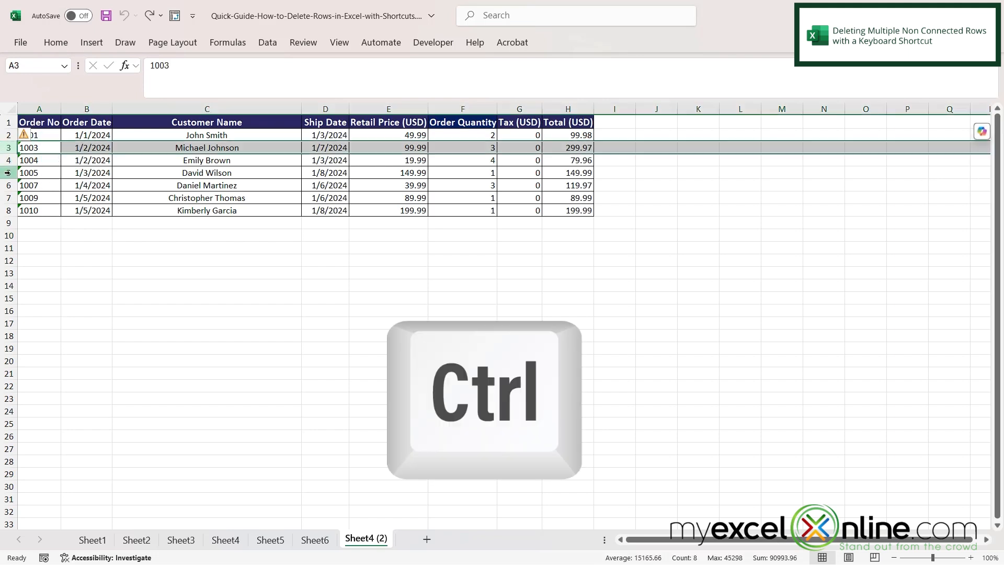